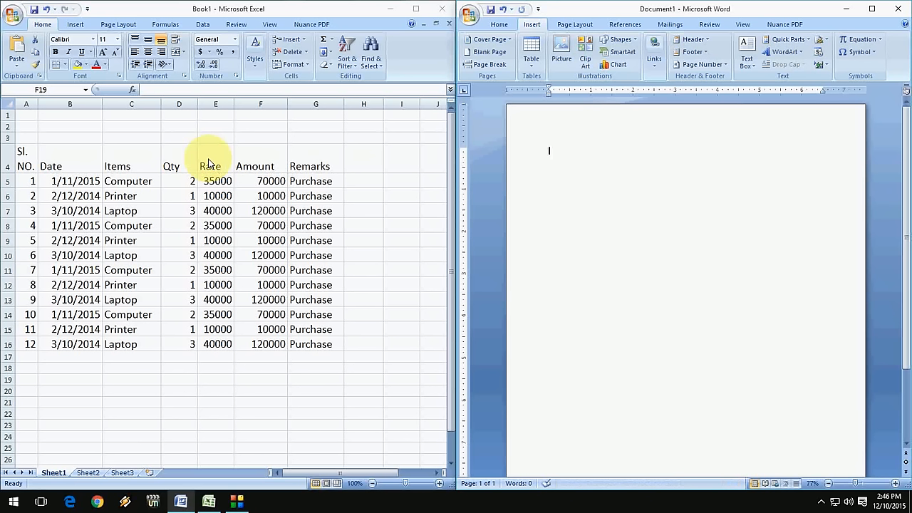
- Select Excel rows 7 to 9, then insert an empty seven-column table in Word
{"action": "left_click", "coordinate": [260, 379]}
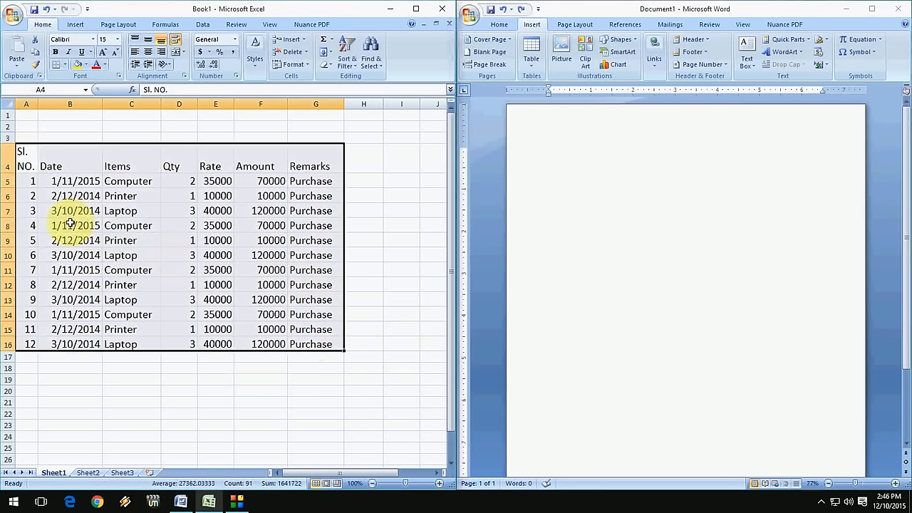
{"action": "left_click_drag", "start_coordinate": [33, 210], "coordinate": [33, 225]}
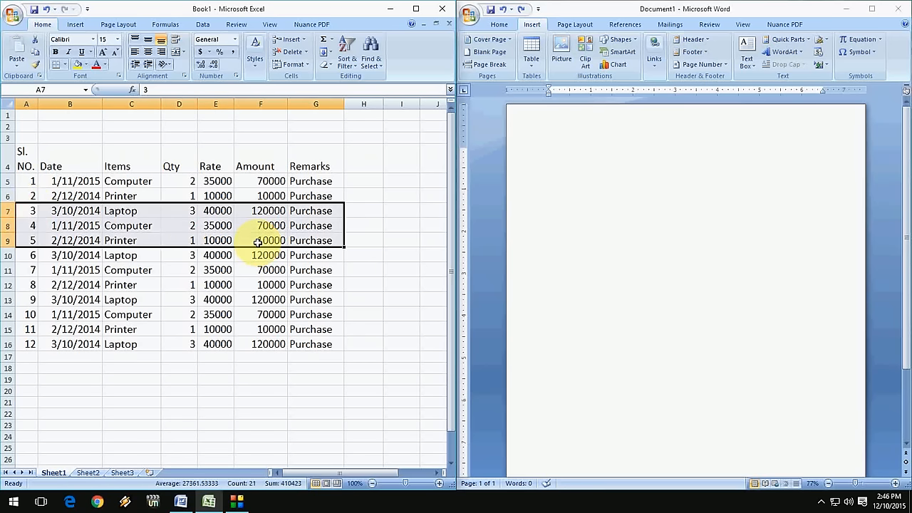
{"action": "mouse_move", "coordinate": [667, 317]}
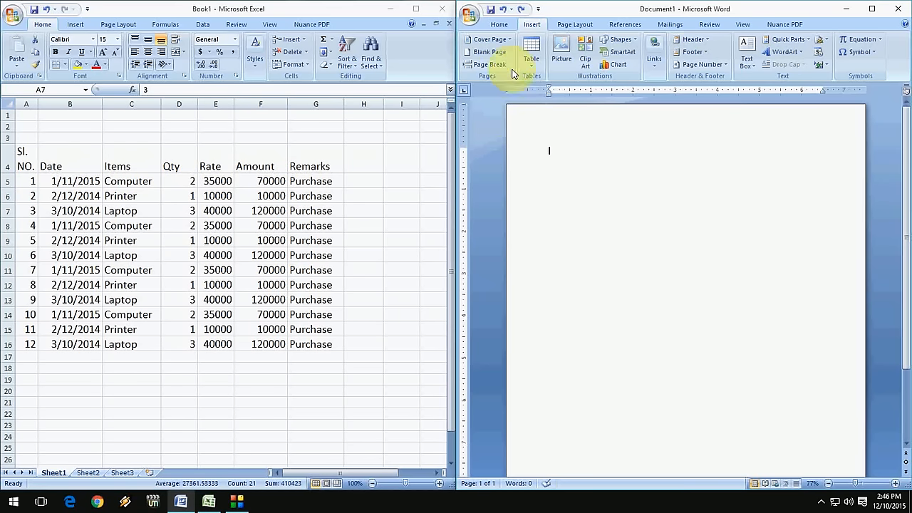
{"action": "left_click", "coordinate": [531, 51]}
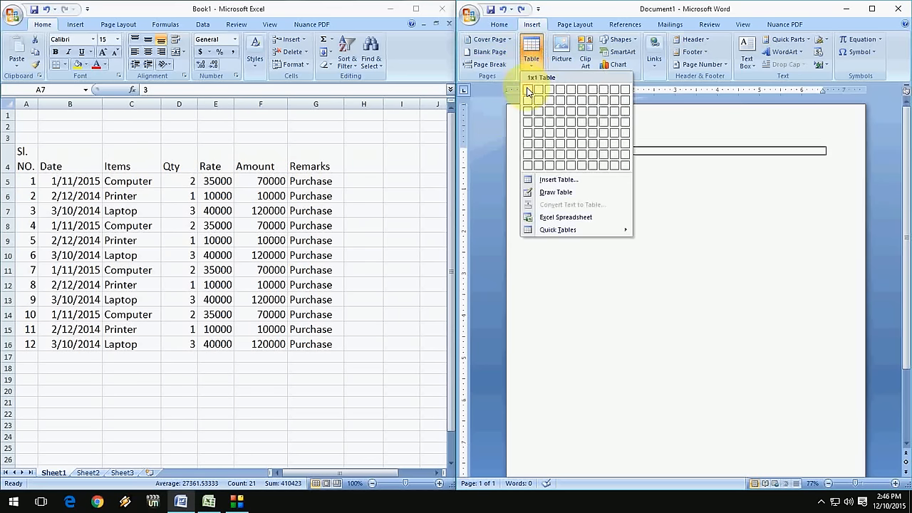
{"action": "mouse_move", "coordinate": [569, 89]}
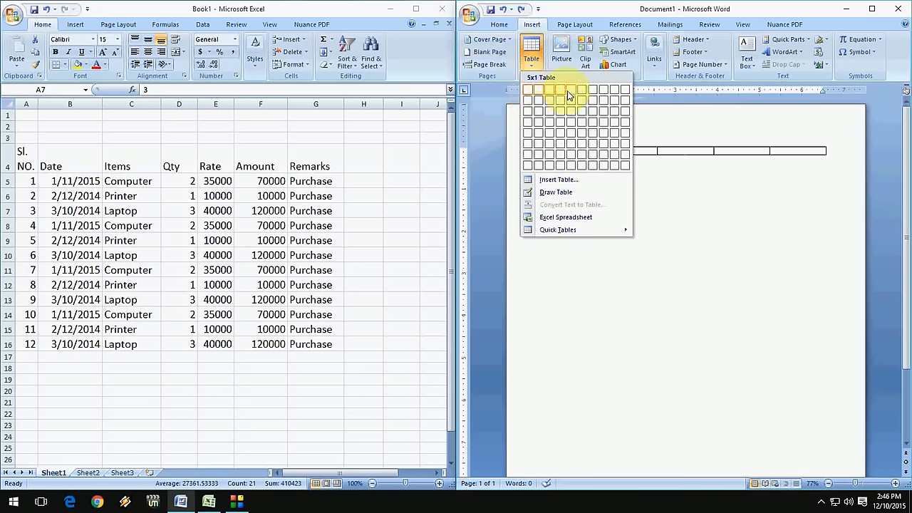
{"action": "left_click", "coordinate": [580, 89]}
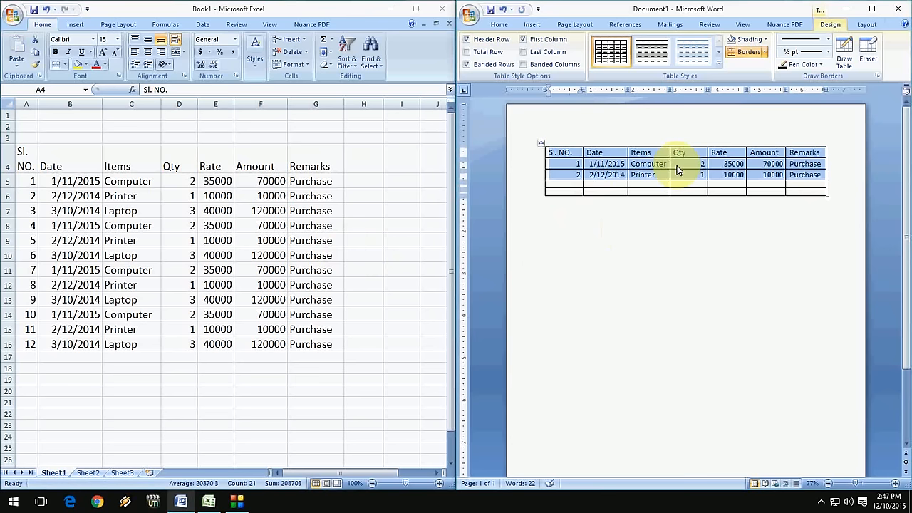
- Extend the Excel sales list with repeated Laptop rows and scroll through it
{"action": "left_click", "coordinate": [70, 344]}
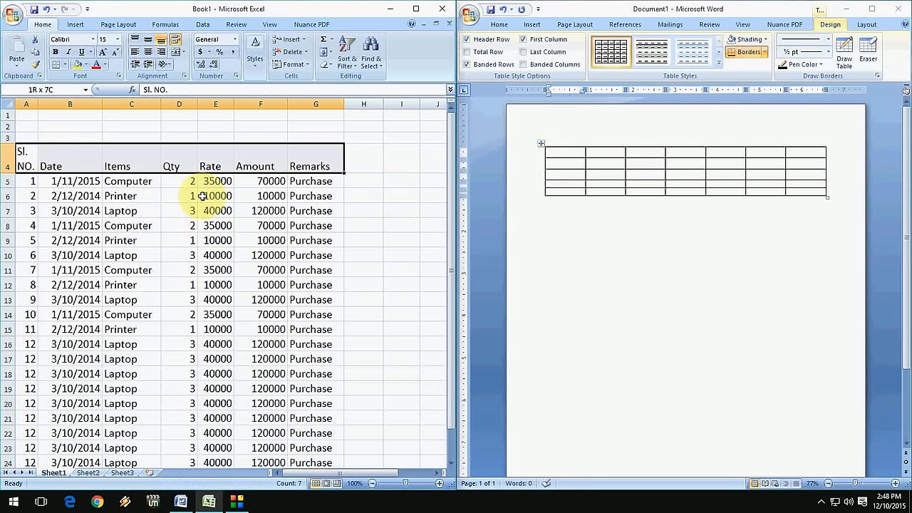
{"action": "scroll", "scroll_direction": "down", "scroll_amount": 3}
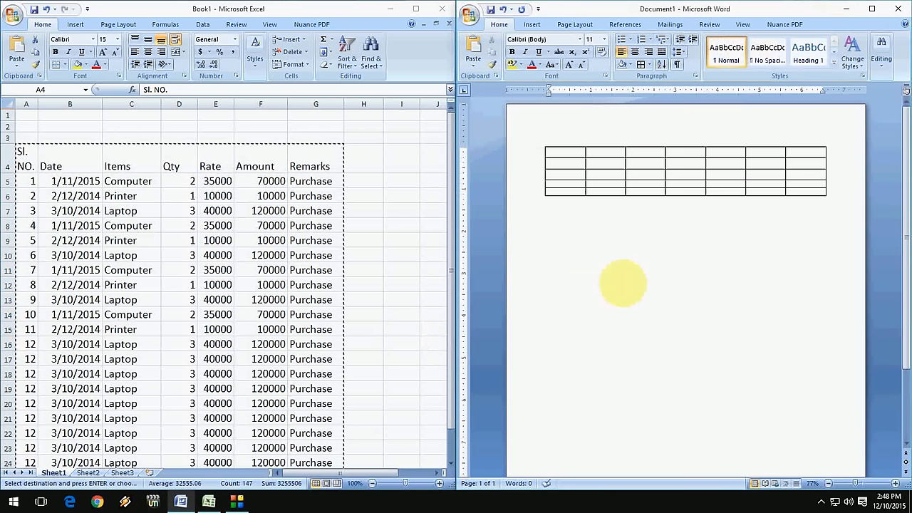
- Place the cursor below the empty table and select the pasted sales table
{"action": "left_click", "coordinate": [548, 226]}
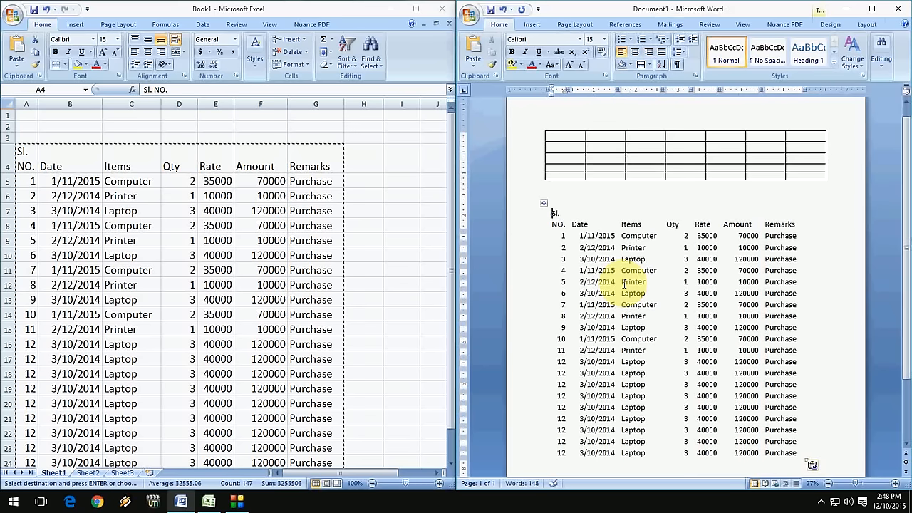
{"action": "left_click_drag", "start_coordinate": [556, 214], "coordinate": [798, 452]}
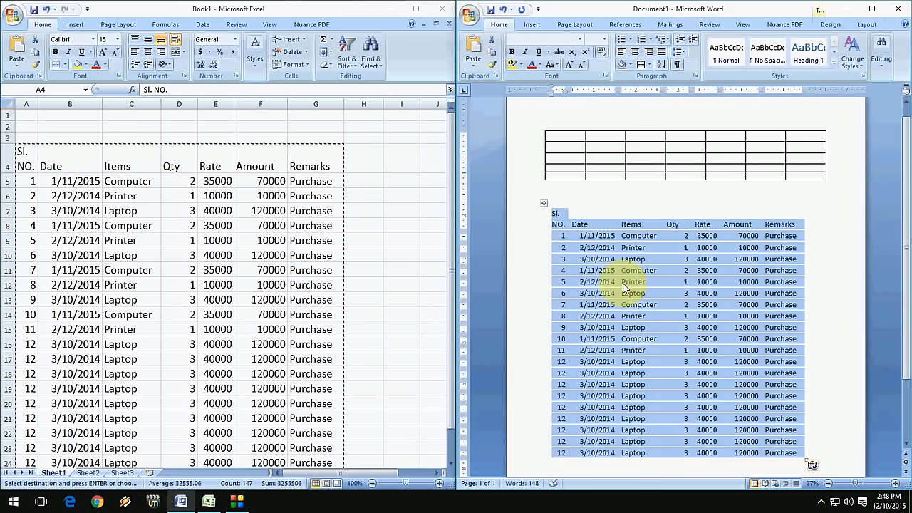